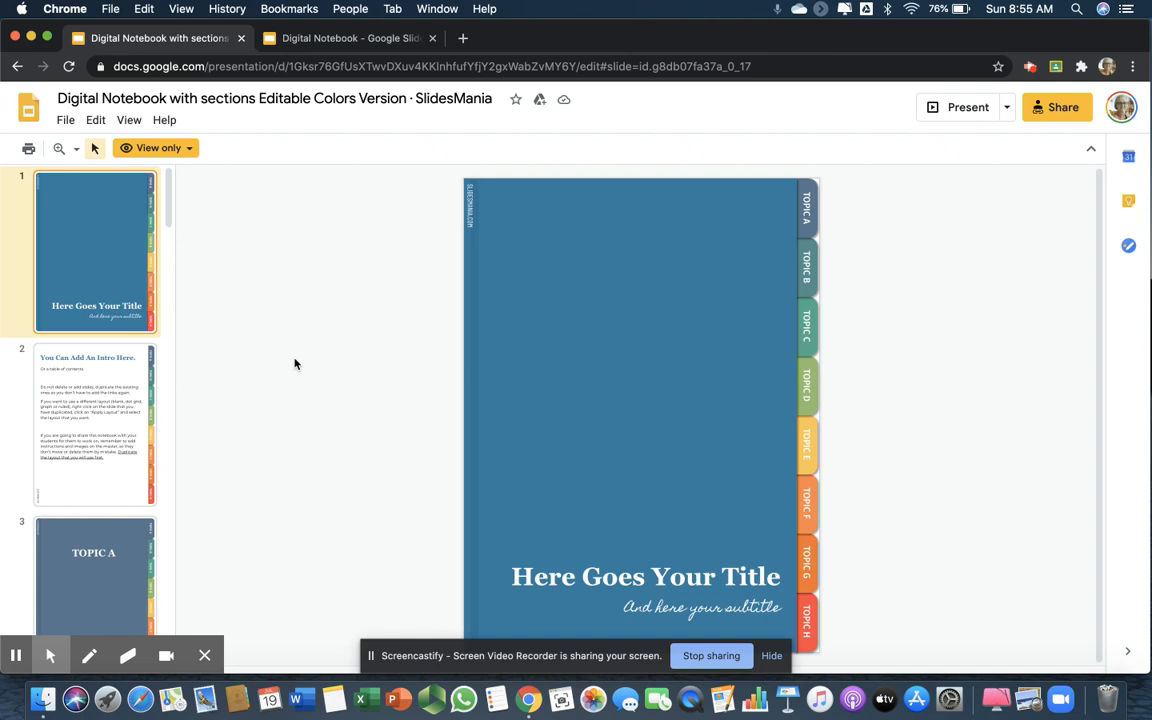
mouse_move(823, 320)
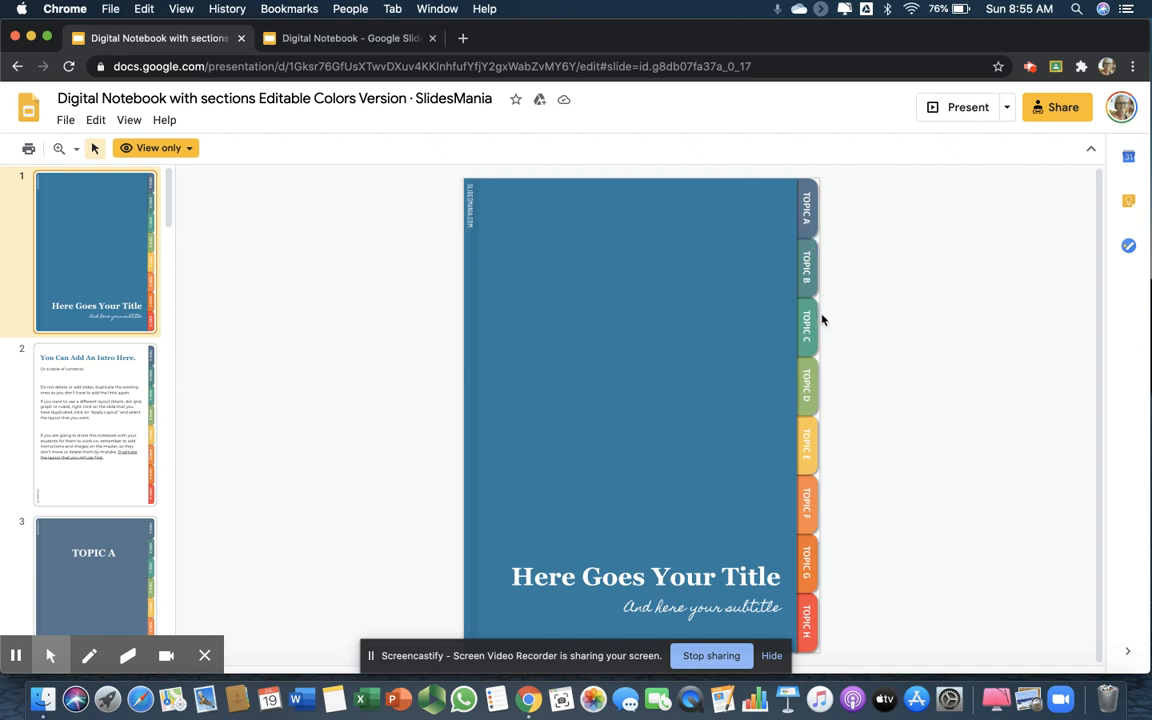
mouse_move(833, 565)
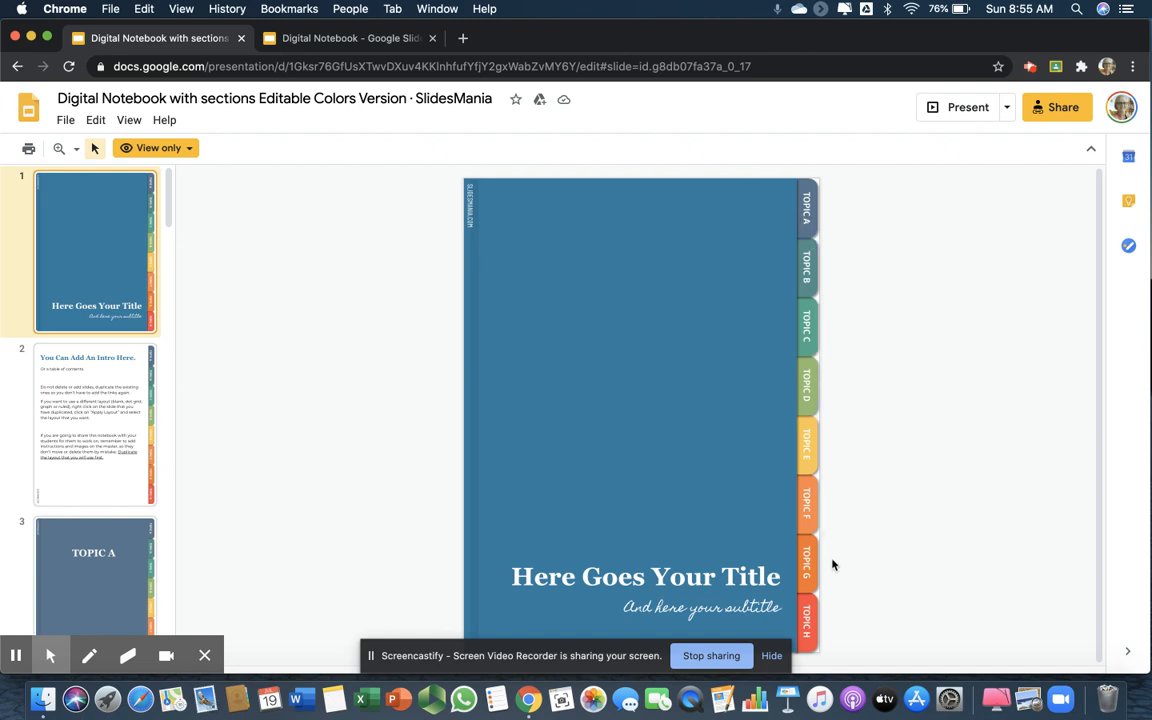
mouse_move(273, 399)
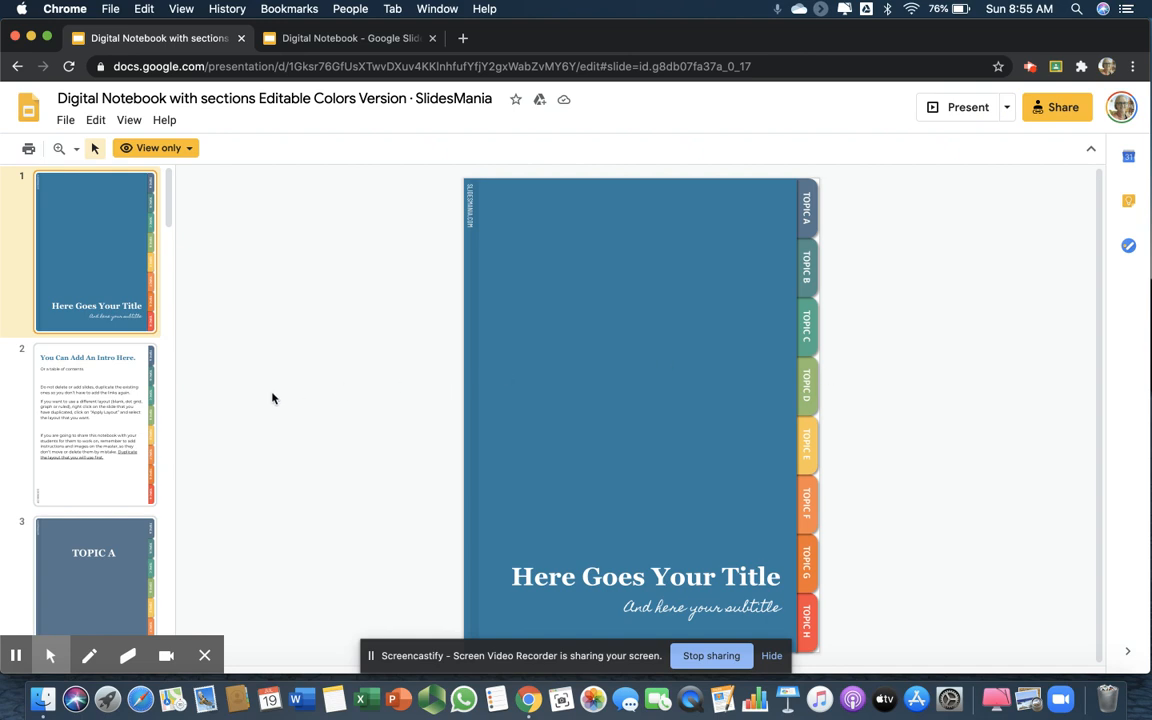
mouse_move(612, 544)
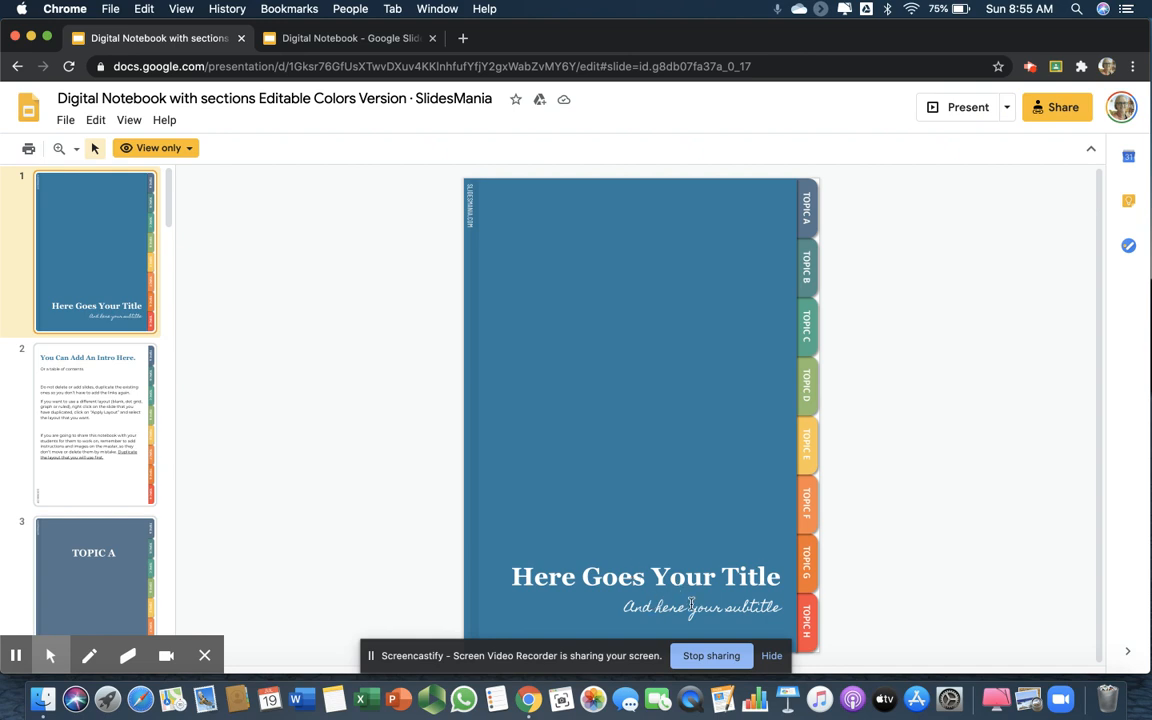
mouse_move(215, 450)
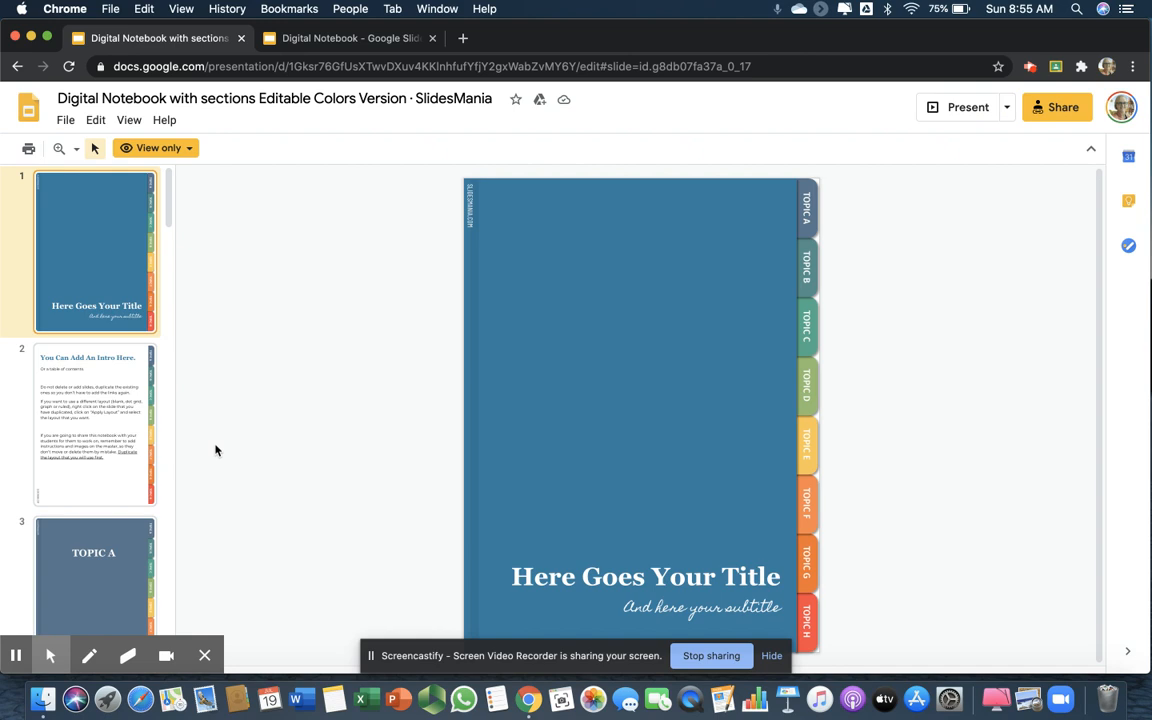
Step: Open slide 2, the template intro explaining how to duplicate slides and change layouts
click(94, 424)
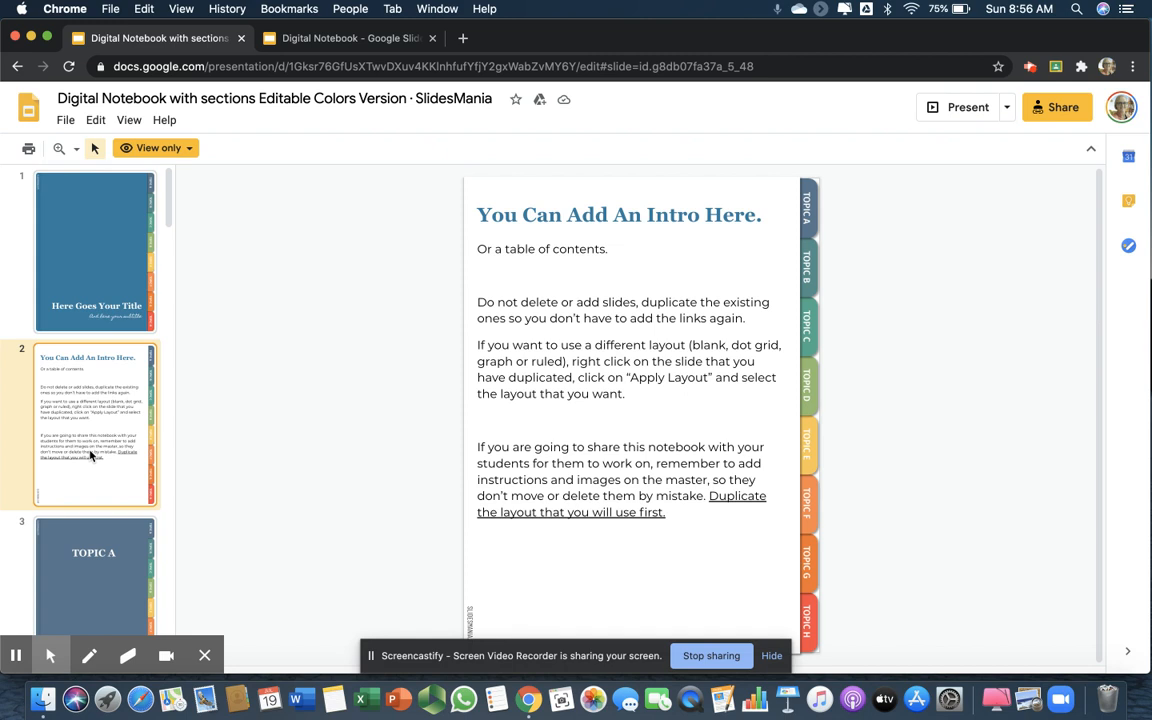
Step: Preview the template's TOPIC A divider and notes page, then return to the cover
scroll(down, 3)
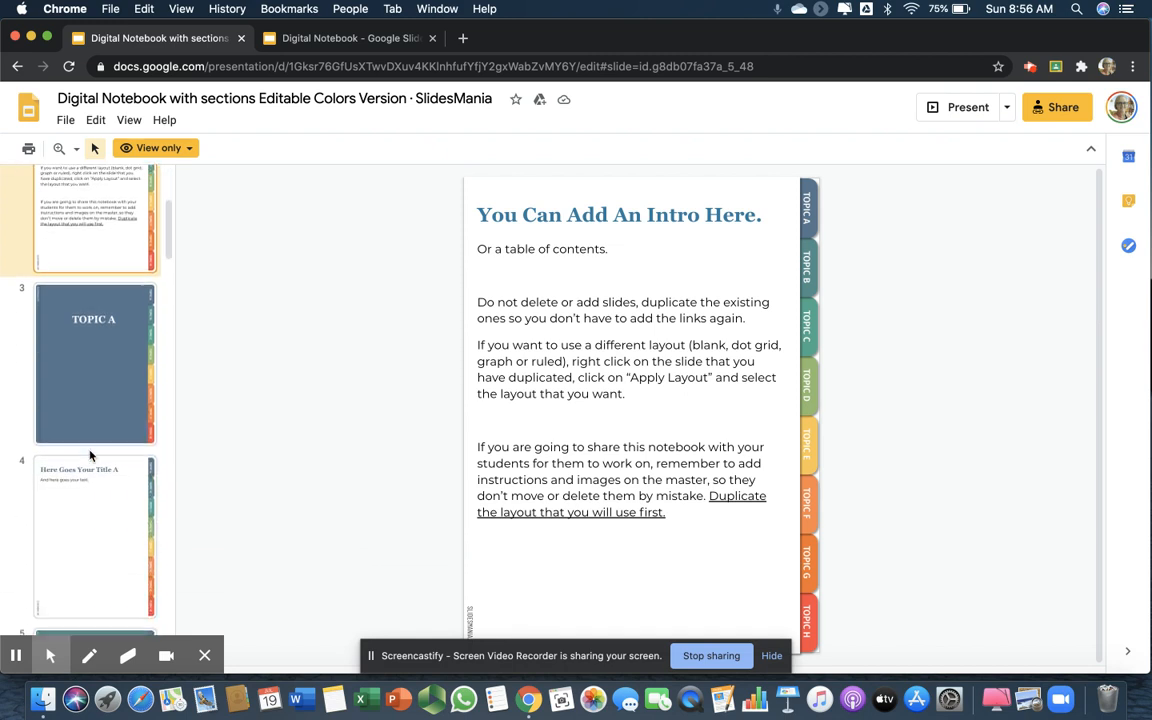
click(94, 362)
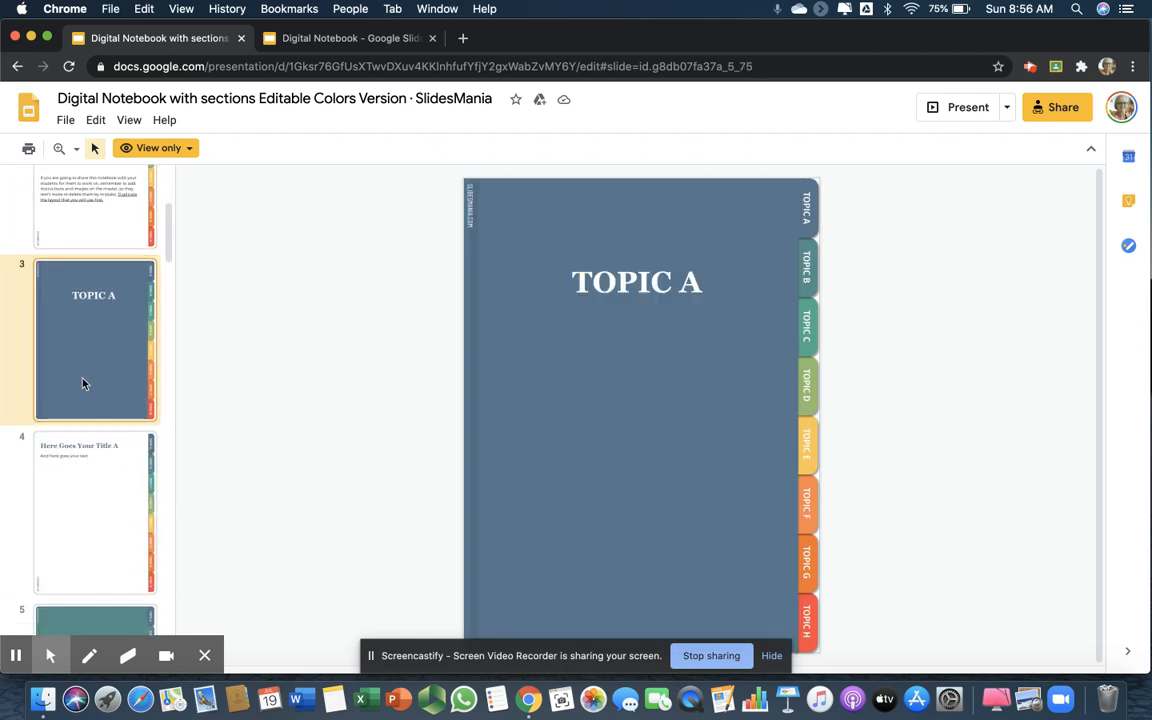
mouse_move(97, 383)
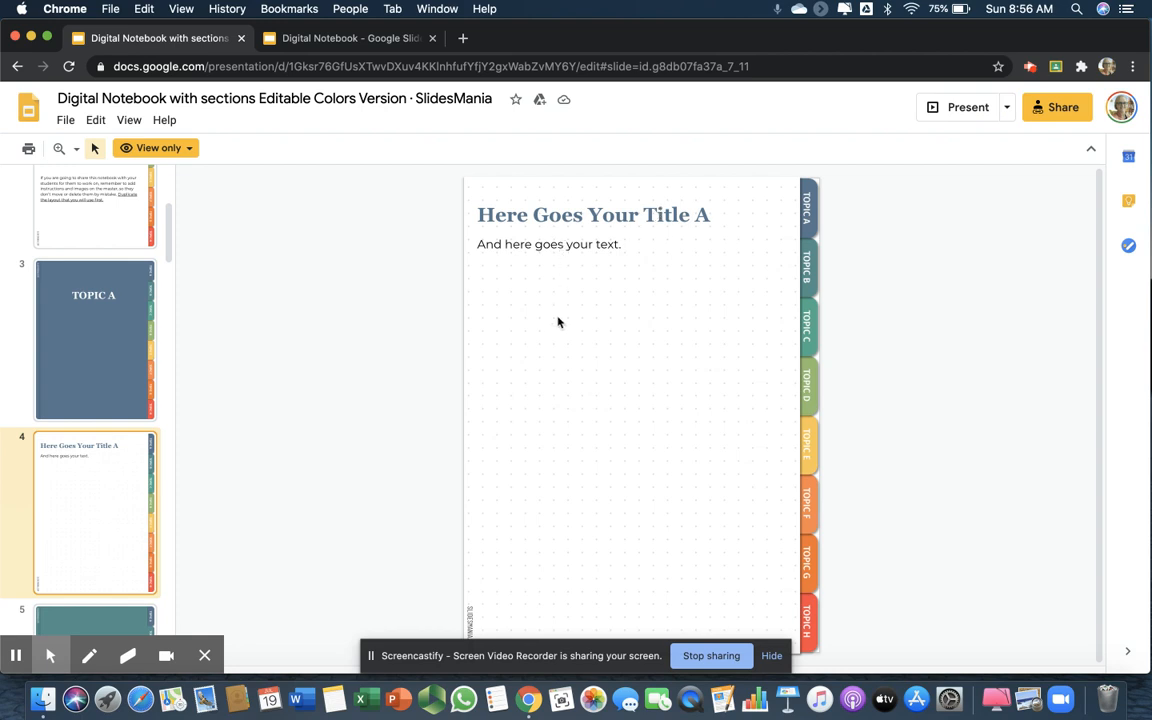
mouse_move(570, 373)
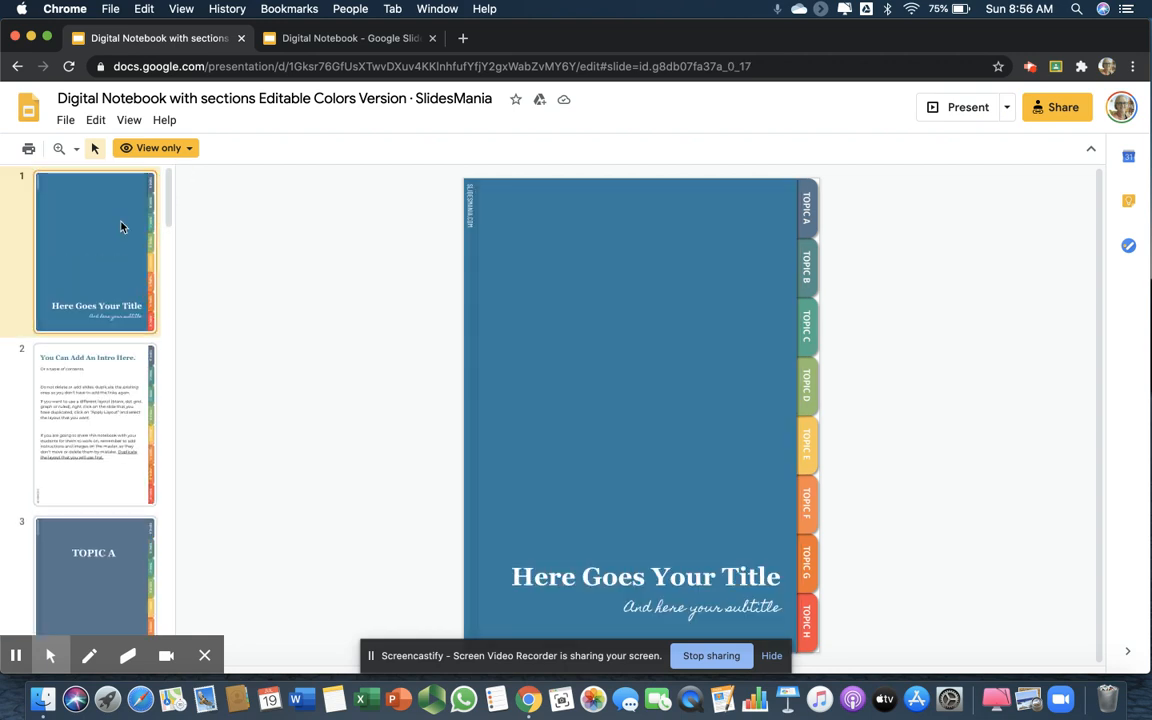
mouse_move(335, 317)
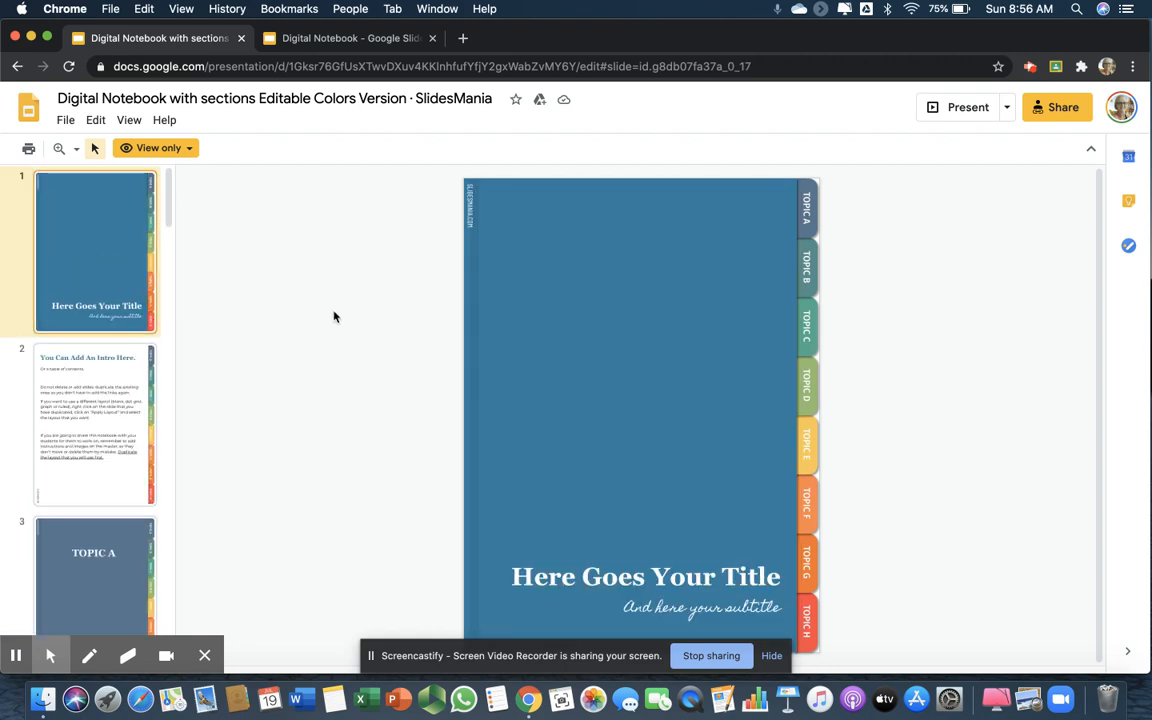
click(345, 38)
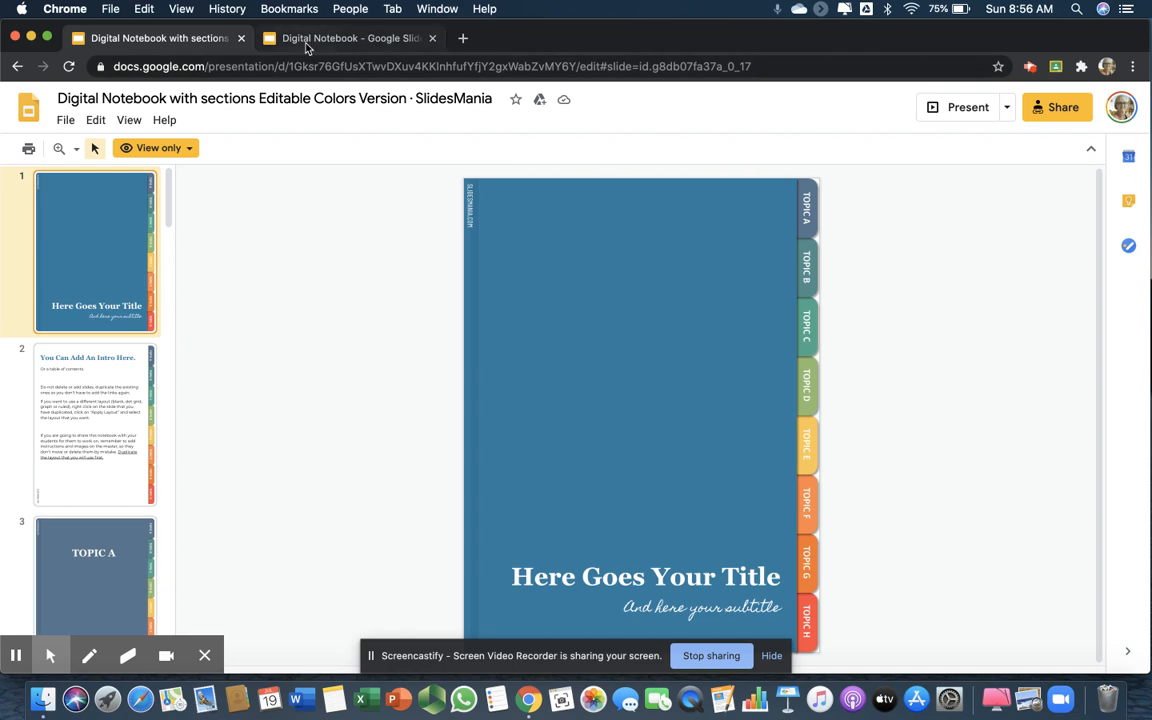
Step: Switch to the Digital Notebook copy and view its French I intro slide
click(347, 38)
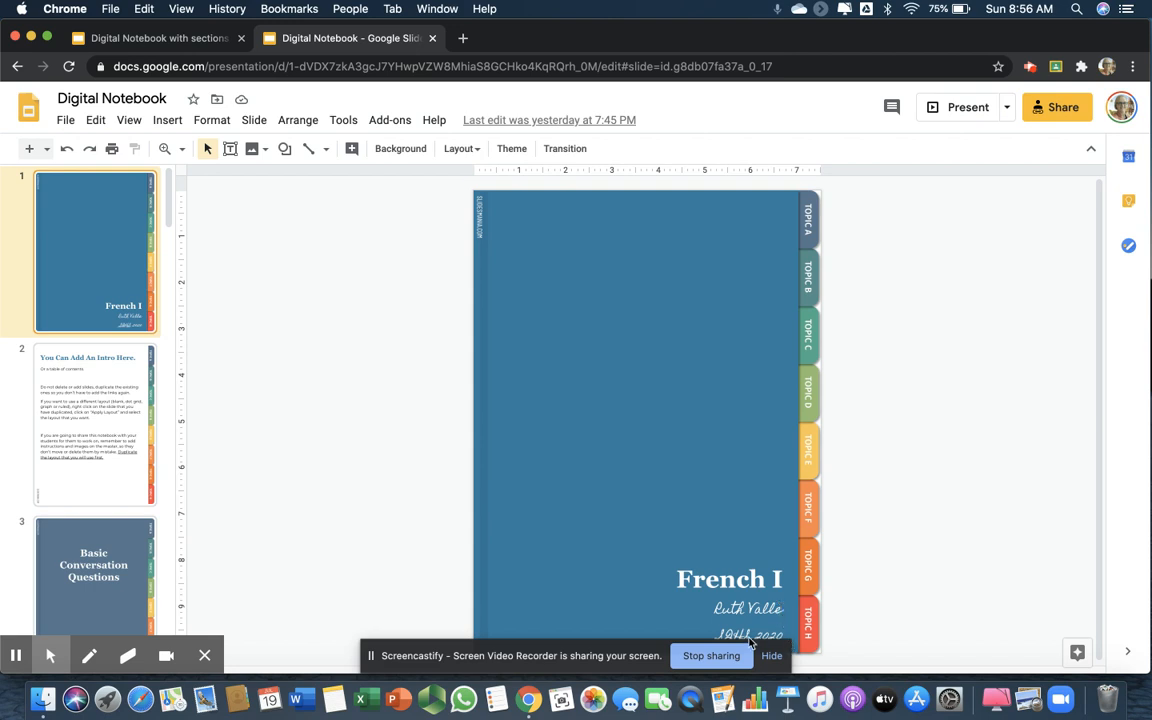
mouse_move(463, 477)
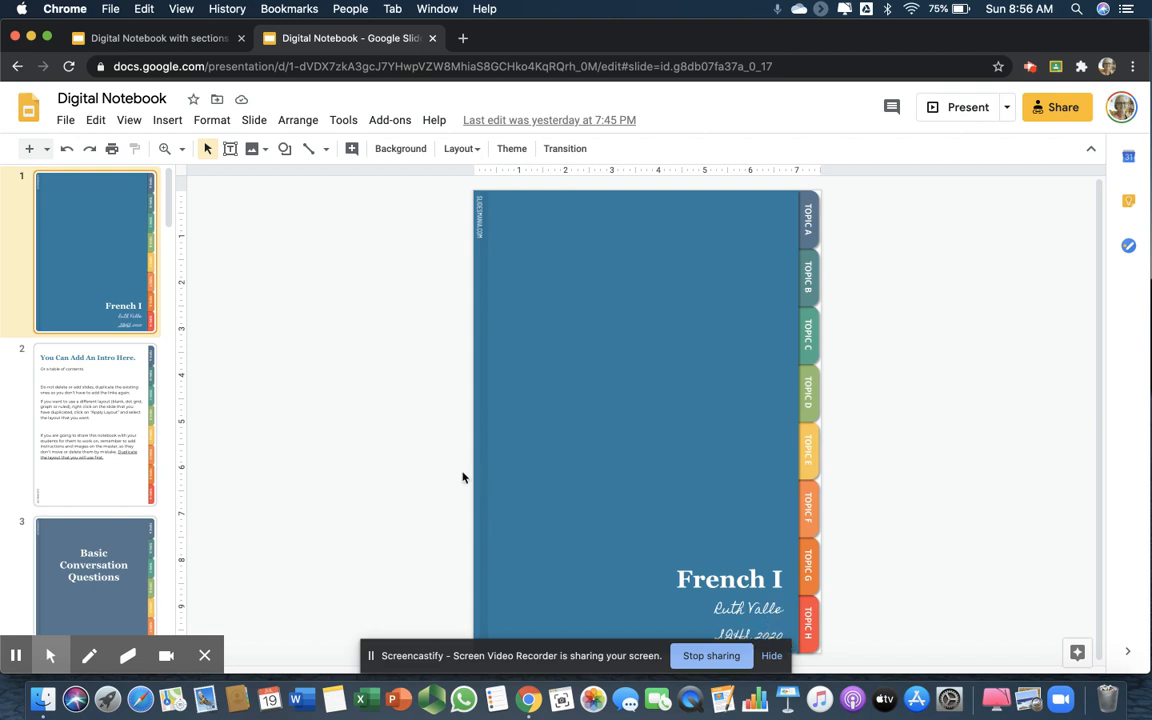
click(93, 423)
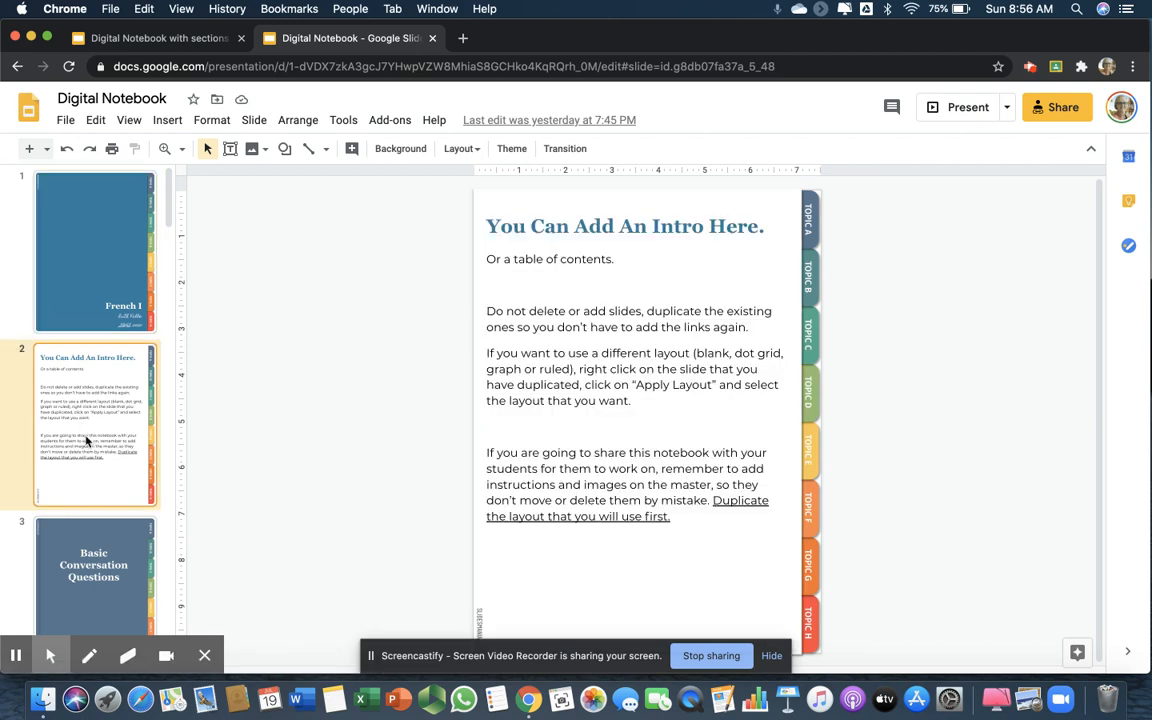
Step: Review the Basic Conversation Questions notes page, then open the Call and Response divider
scroll(down, 3)
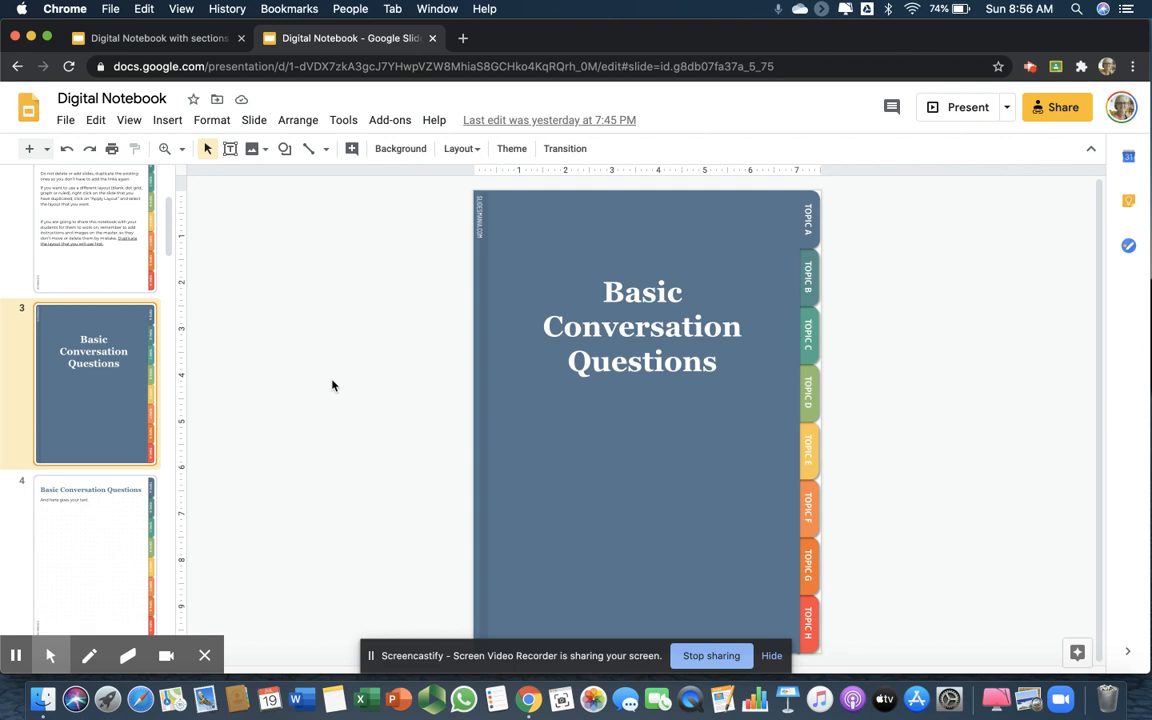
click(90, 538)
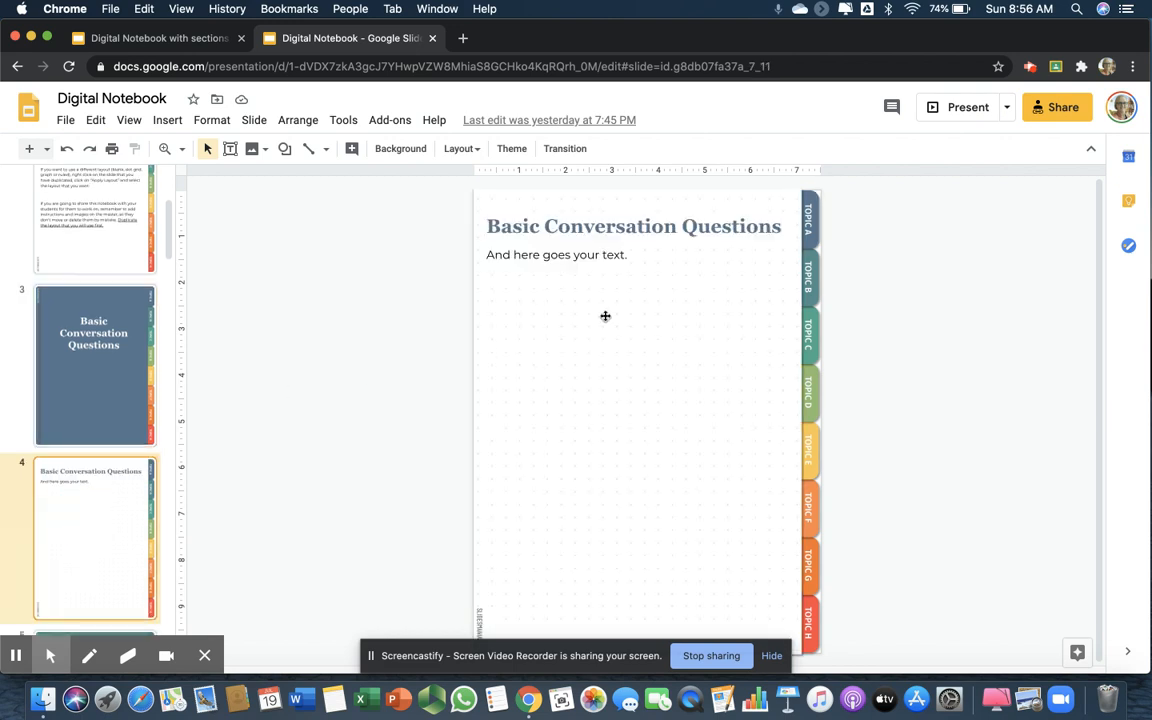
mouse_move(635, 257)
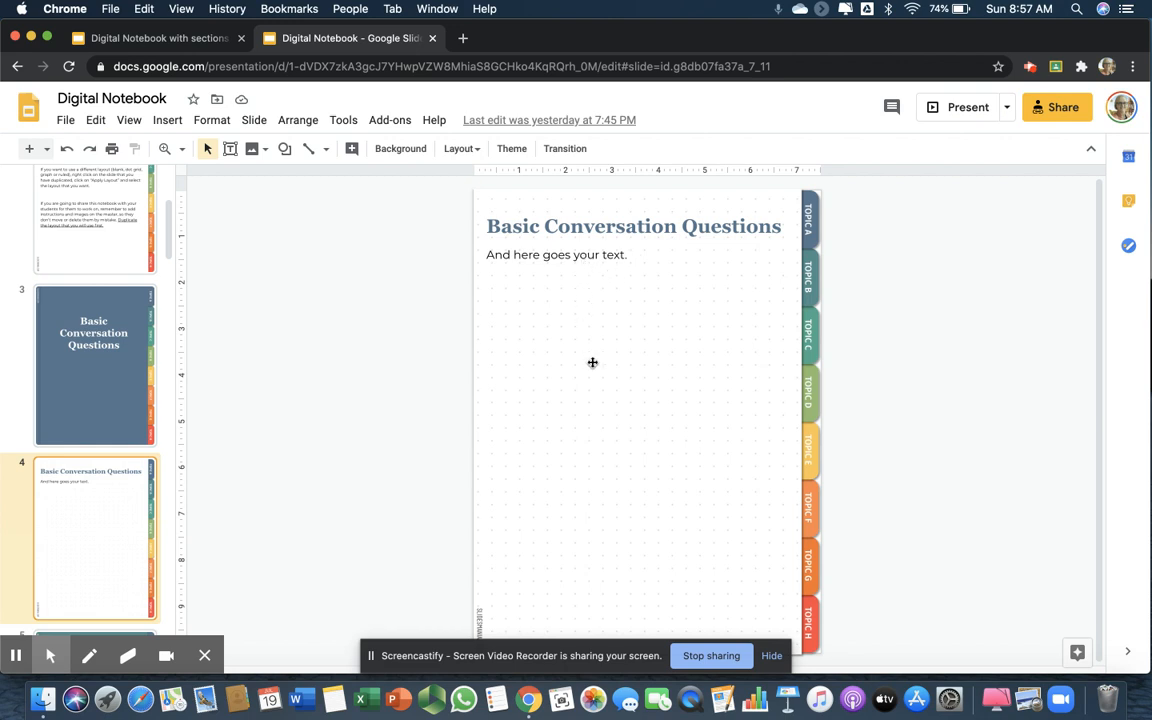
mouse_move(157, 527)
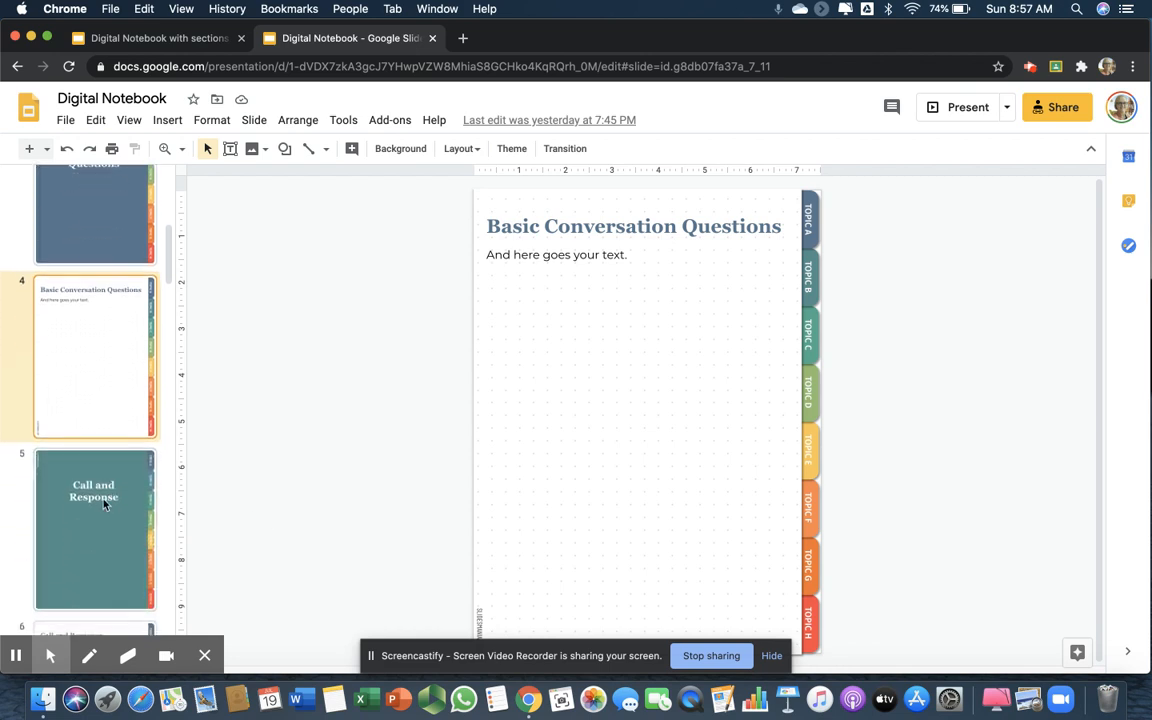
click(94, 528)
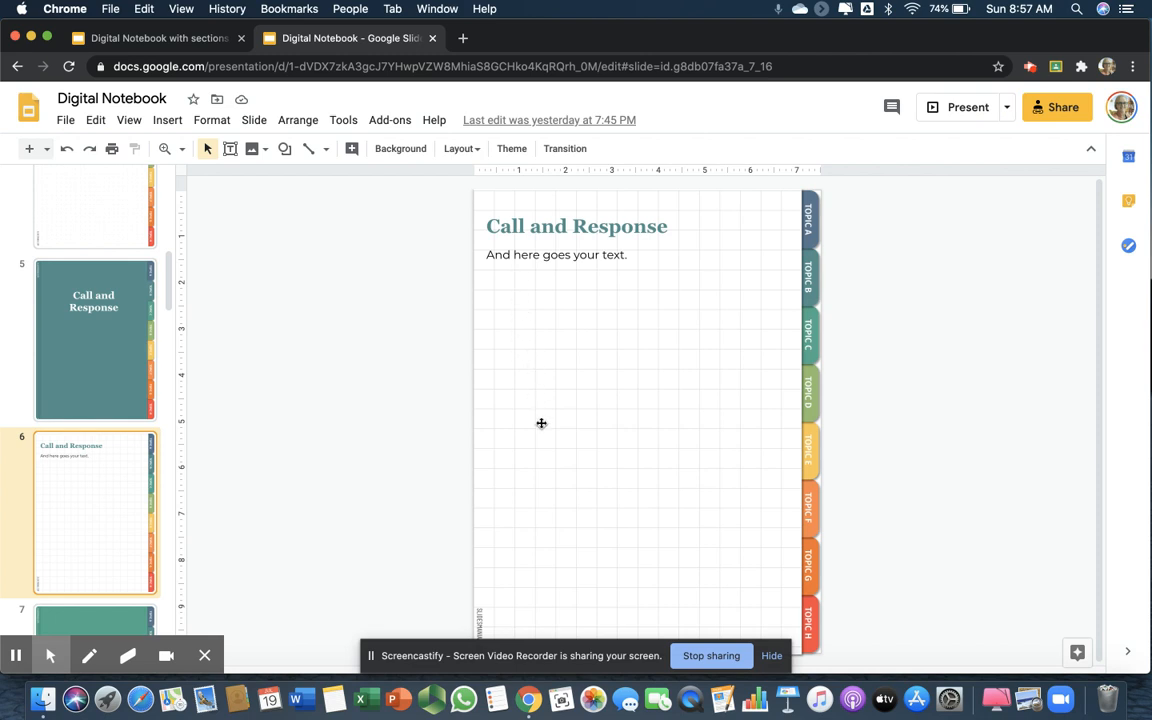
mouse_move(106, 509)
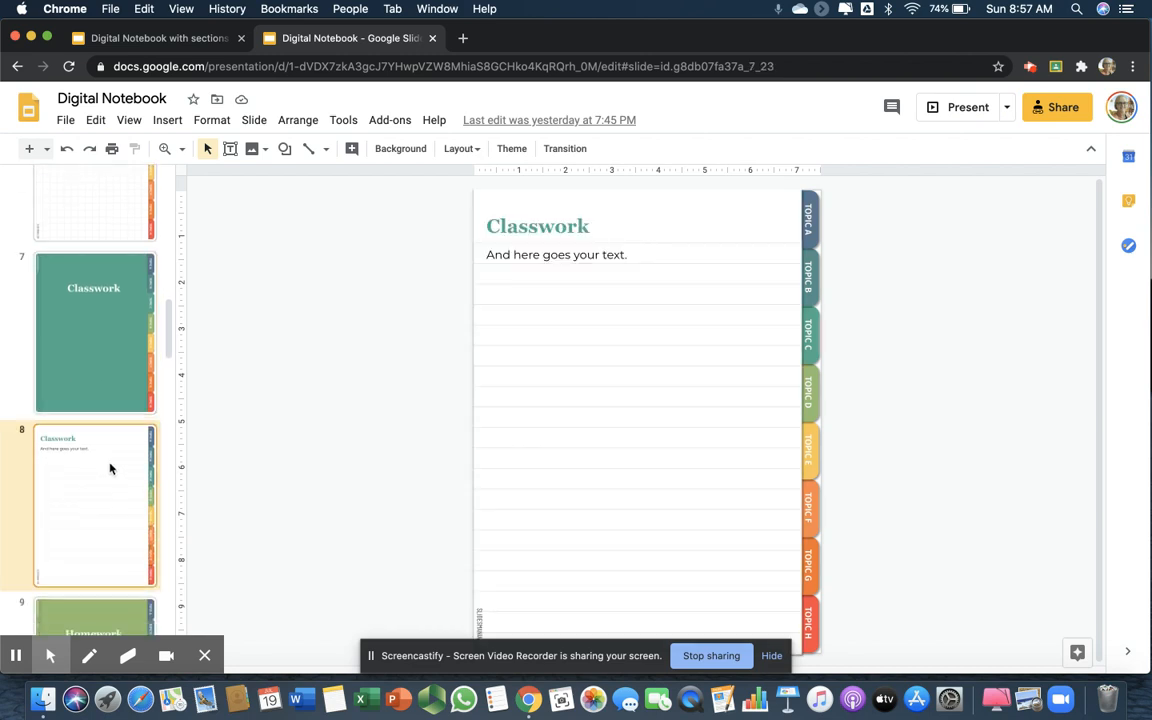
Step: Page through the Vocabulary Lists and Verb Conjugations slides to the SlidesMania credit slide
scroll(down, 3)
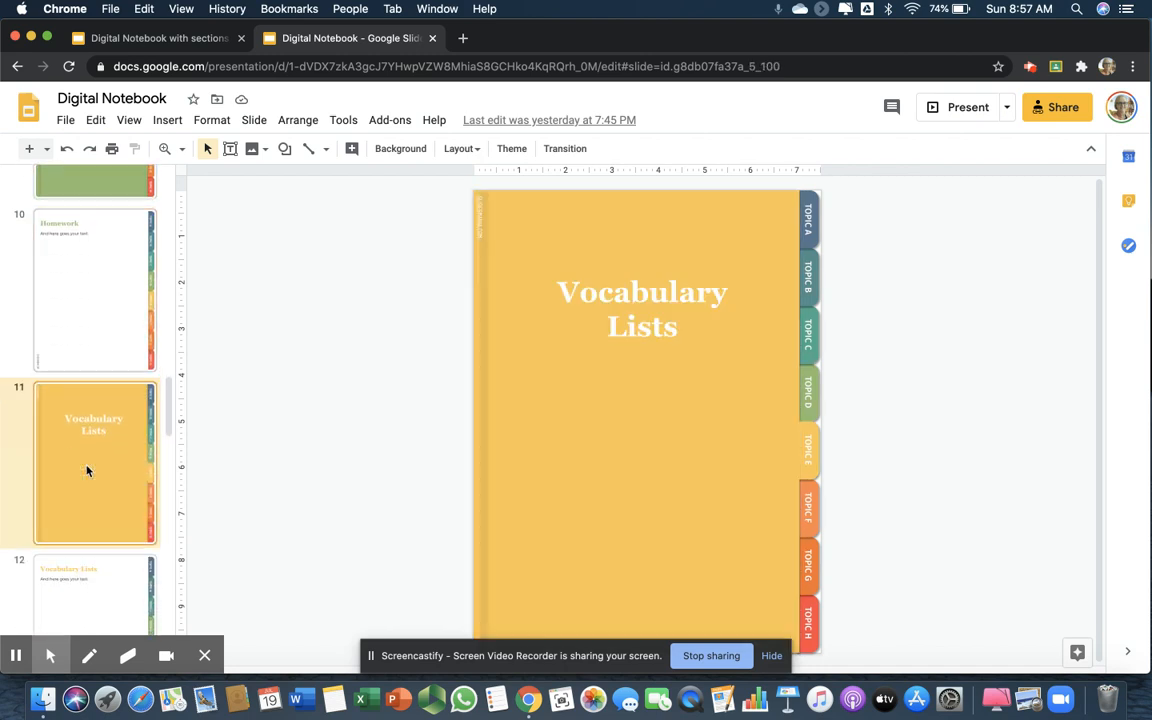
scroll(down, 3)
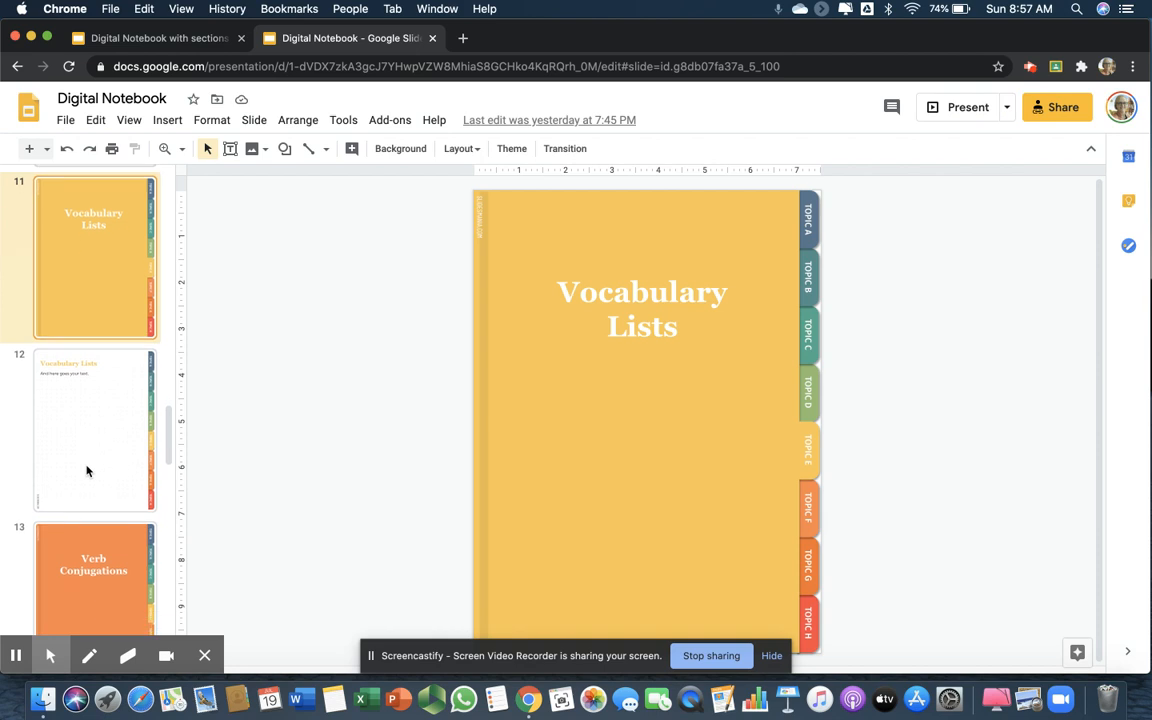
click(94, 430)
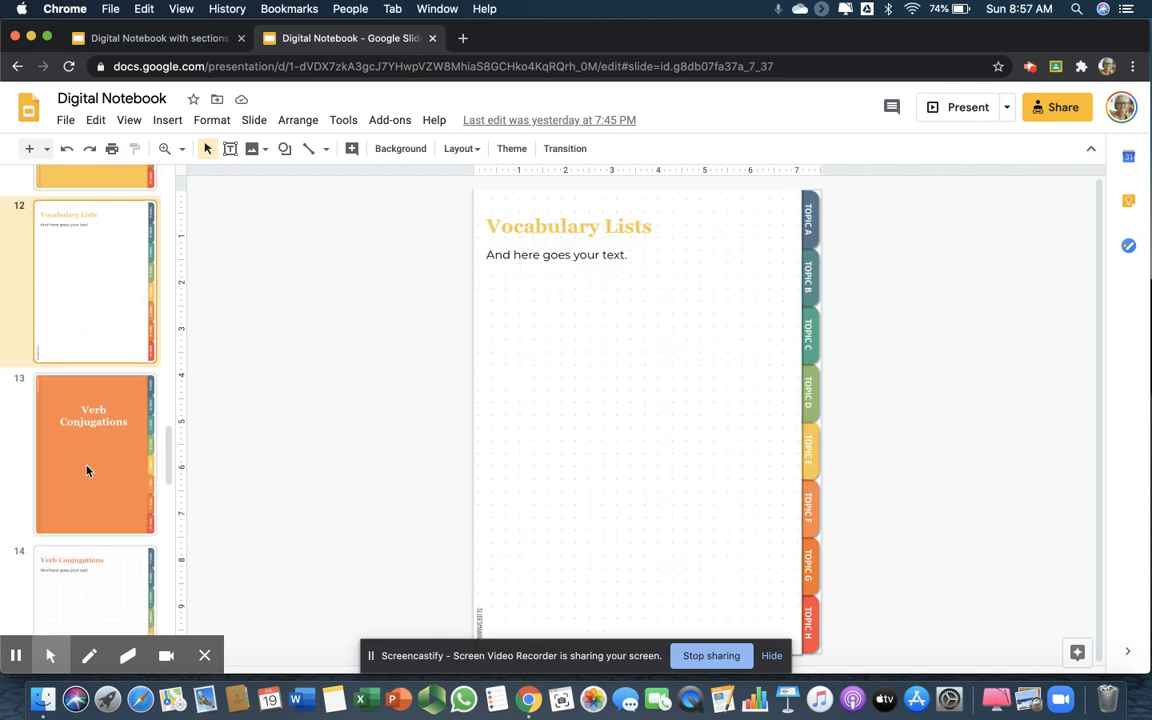
click(93, 450)
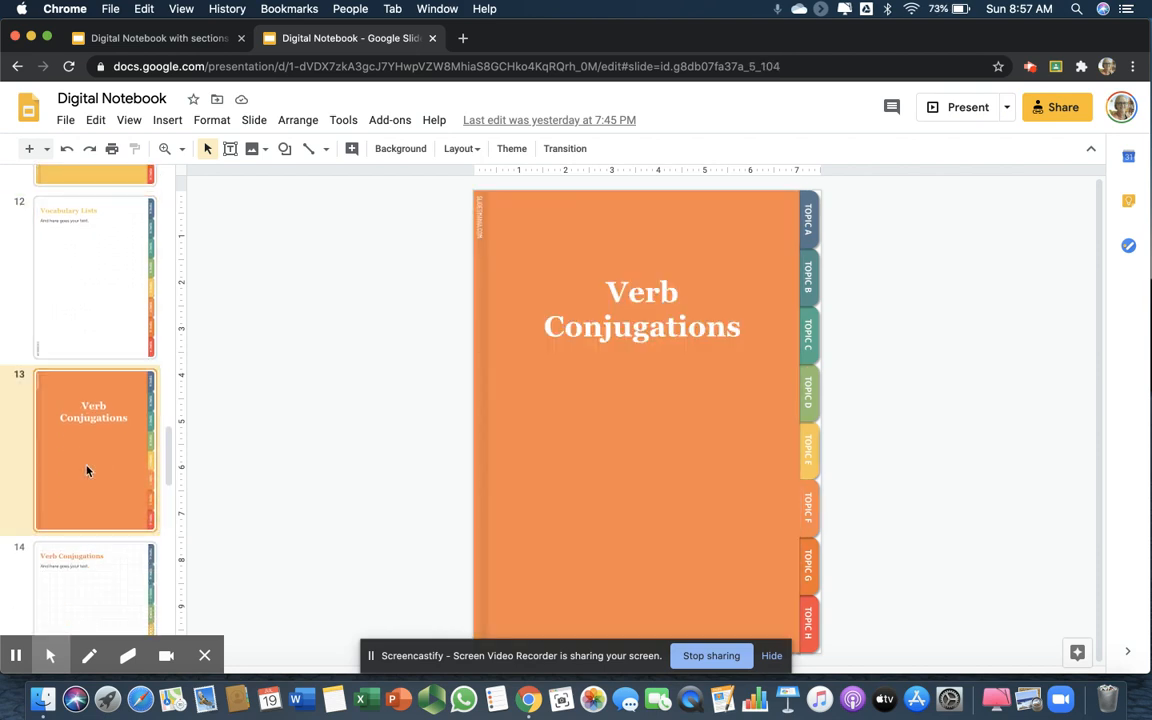
click(93, 450)
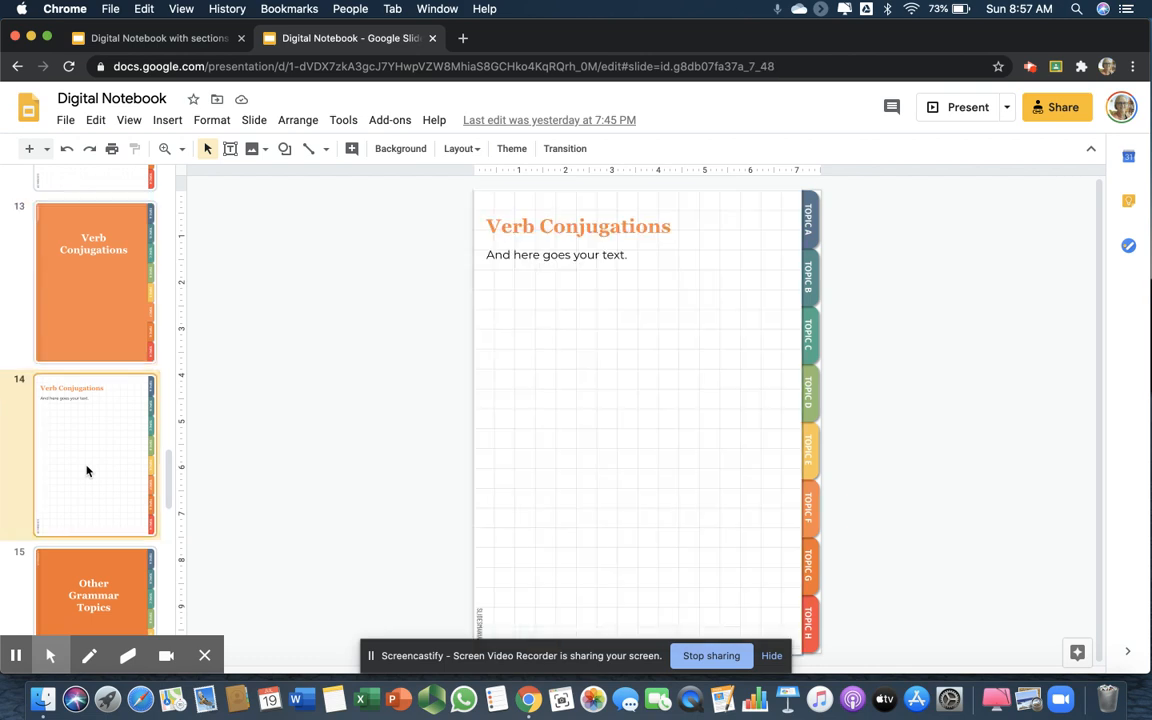
click(94, 447)
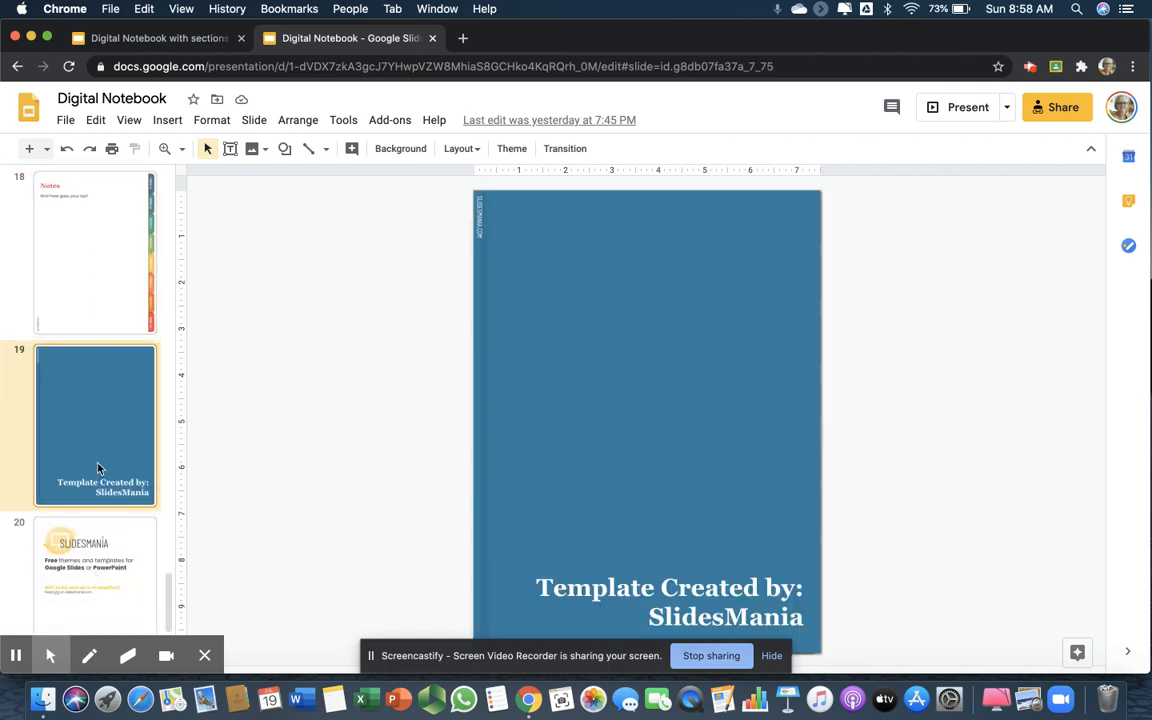
Step: Scroll the filmstrip to reach the deck's final SlidesMania slide
scroll(down, 3)
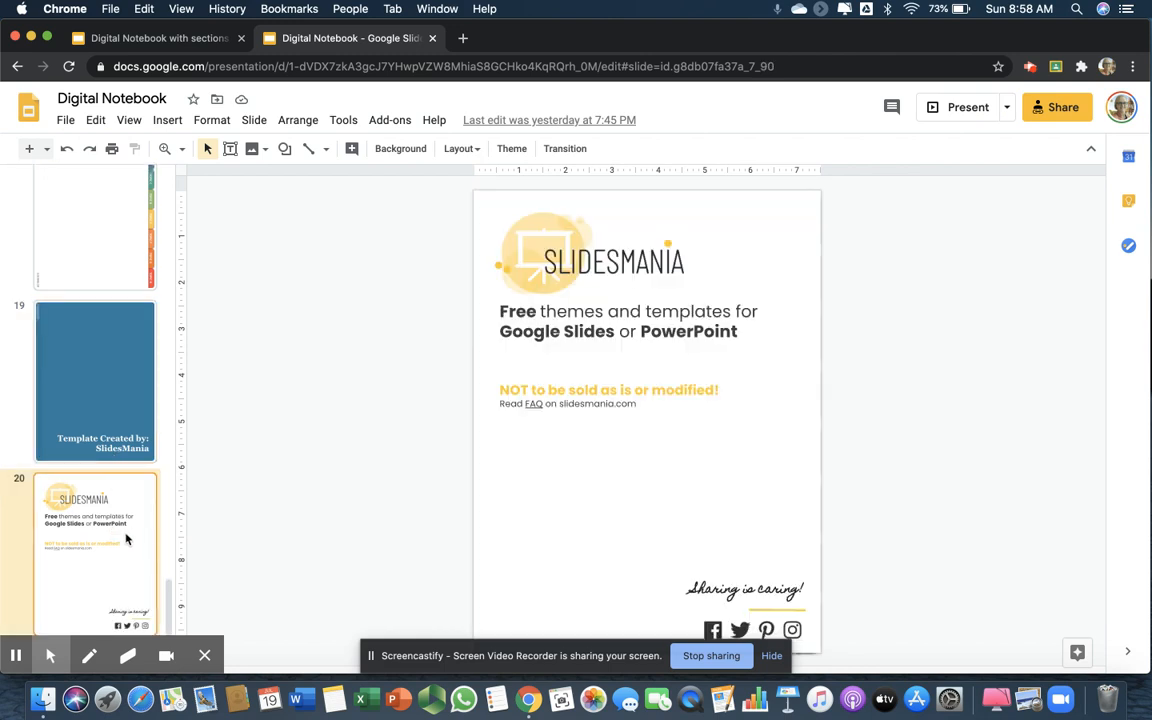
mouse_move(148, 421)
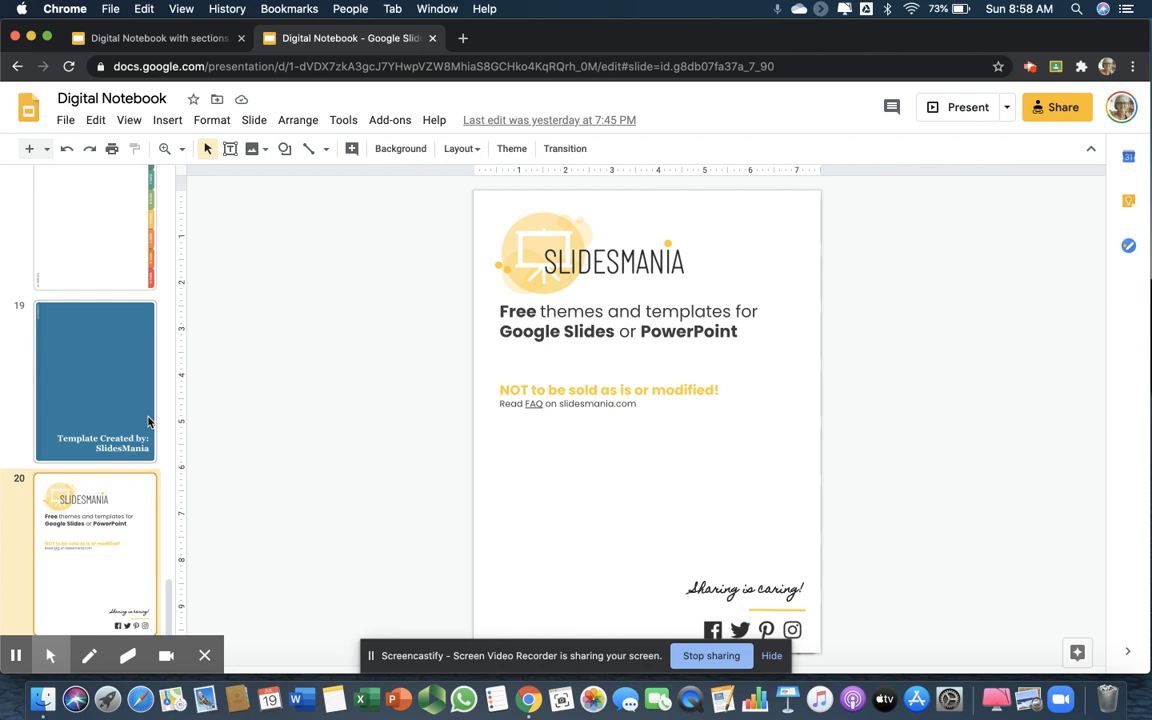
mouse_move(84, 377)
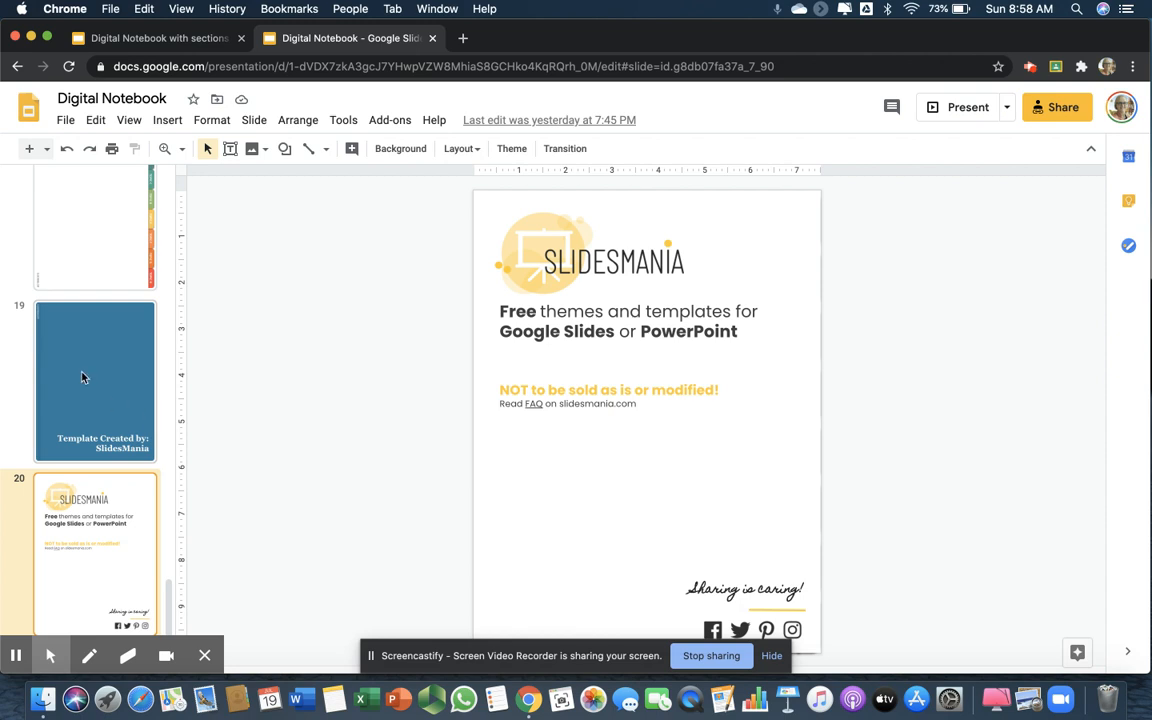
mouse_move(107, 218)
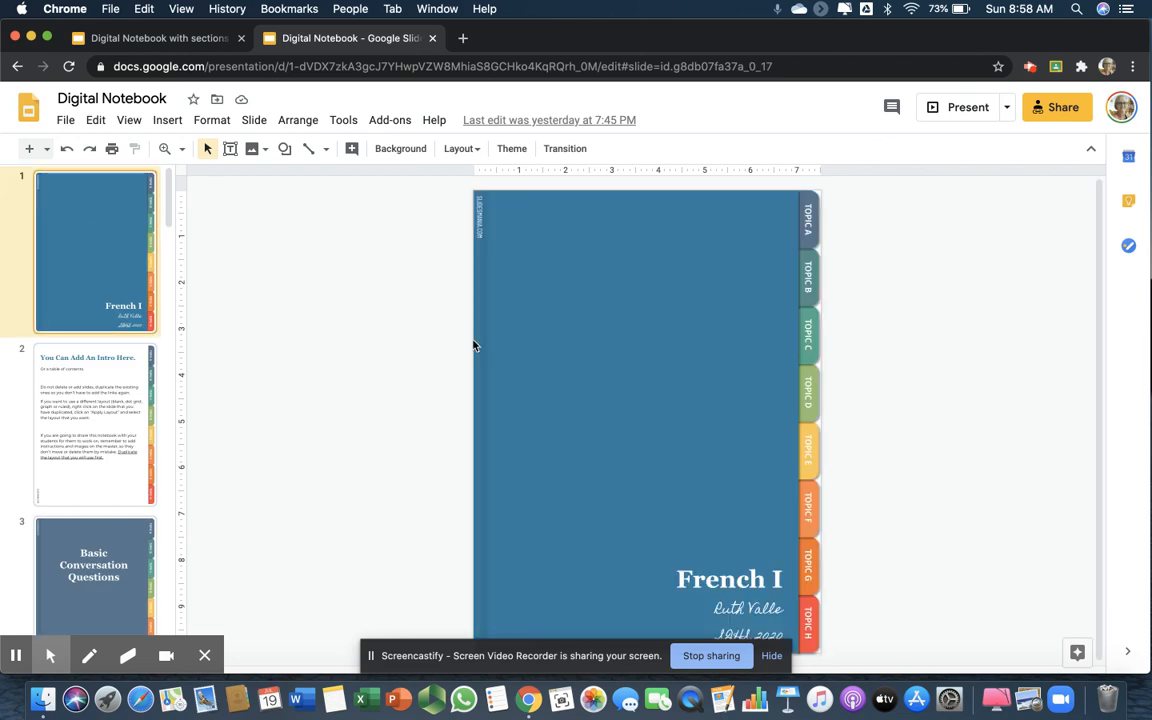
mouse_move(1007, 247)
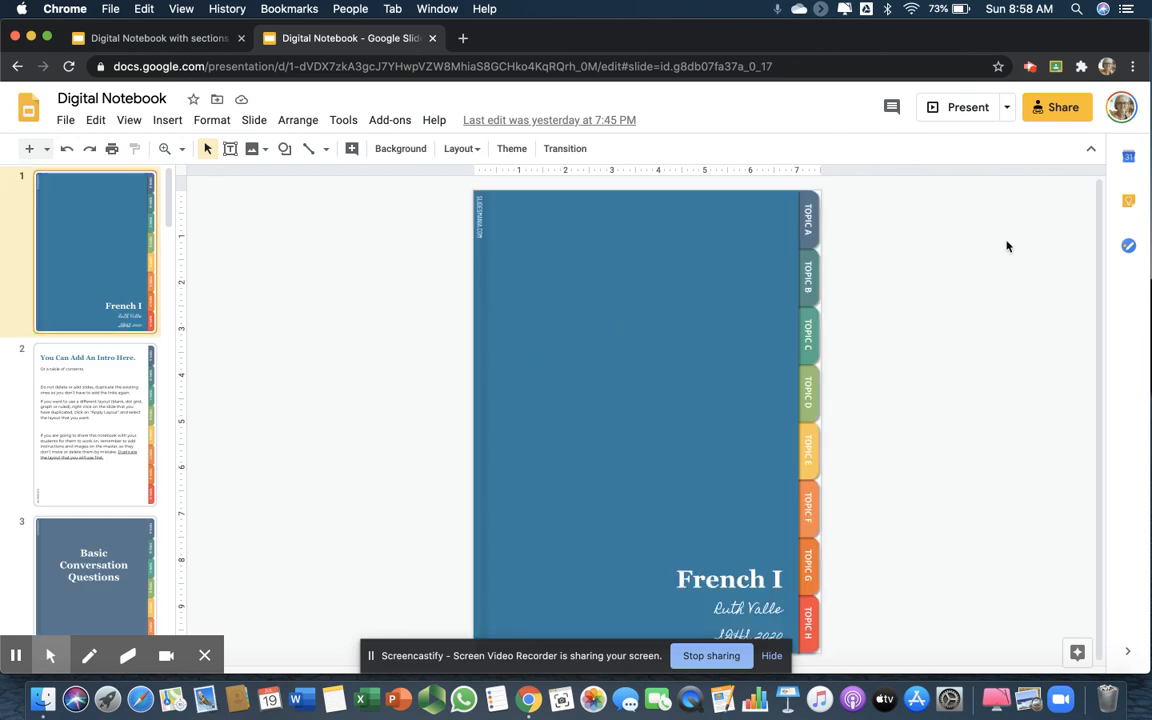
mouse_move(1057, 107)
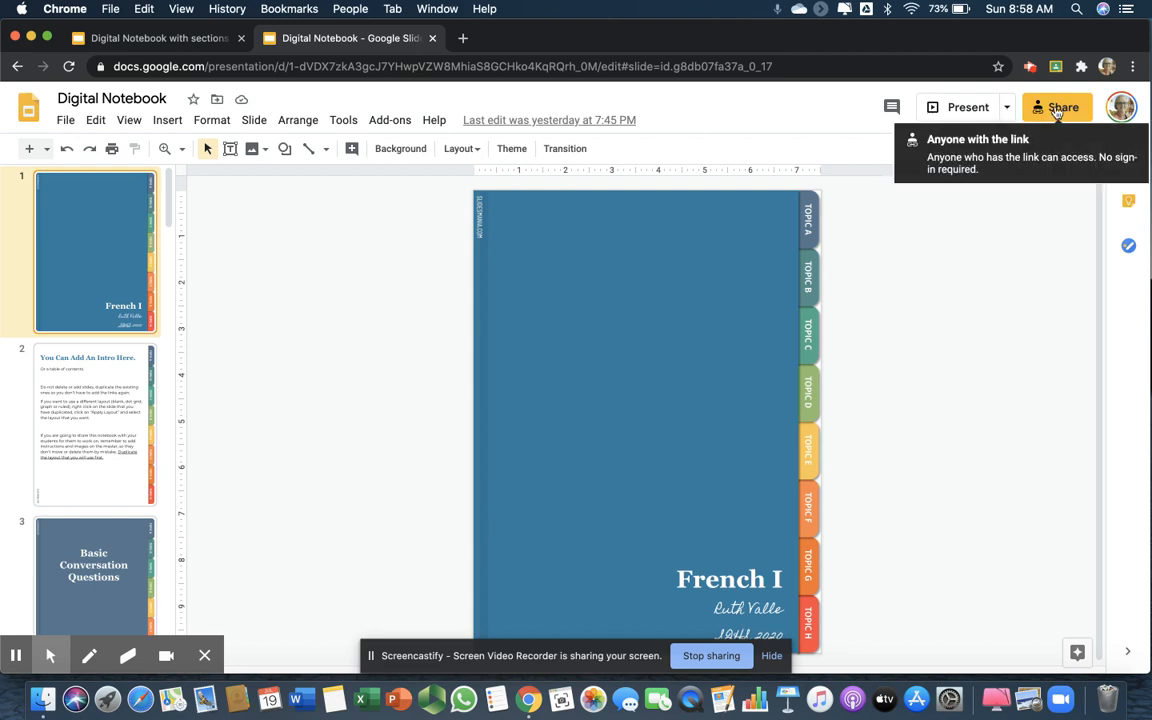
mouse_move(990, 278)
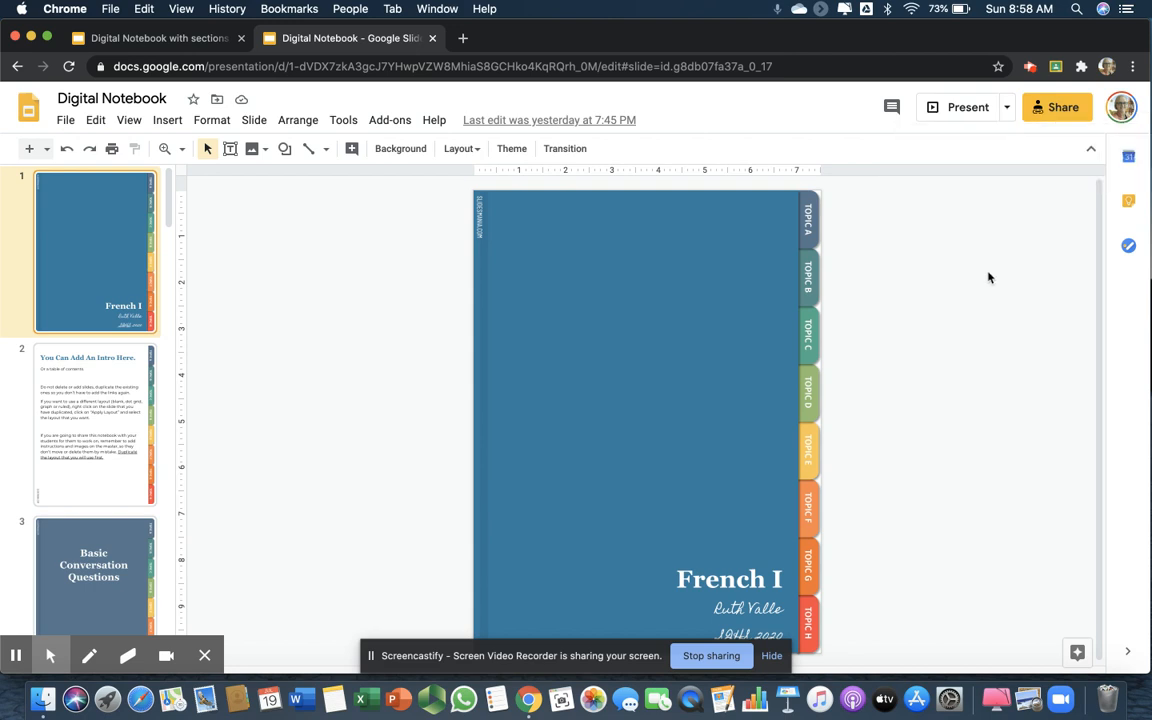